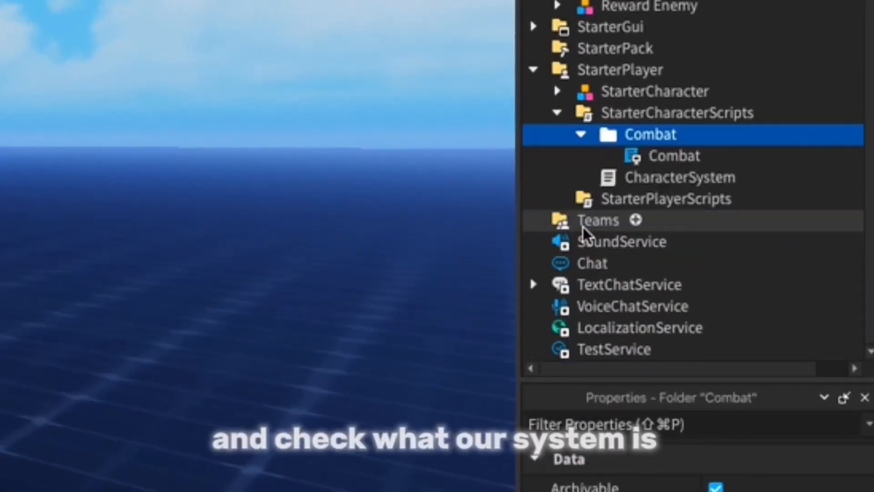
- Review the Combat folder's script, then begin adding a Combat tool to StarterPack
left_click(674, 156)
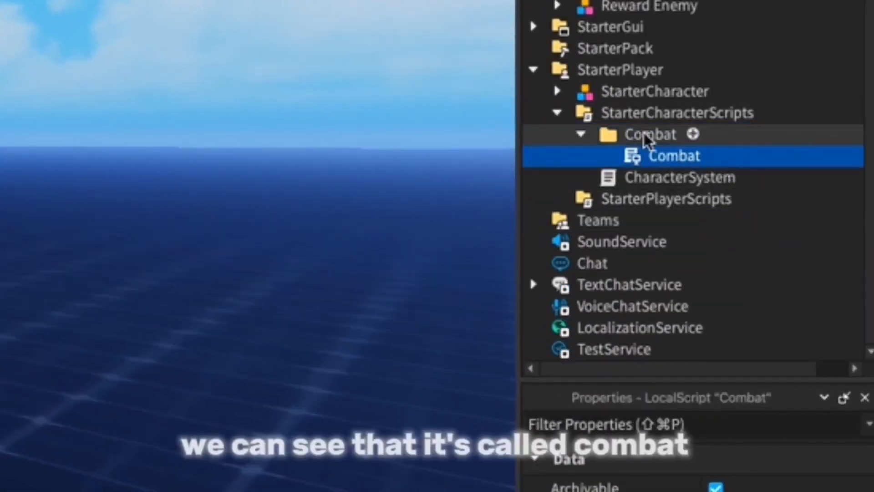
left_click(650, 134)
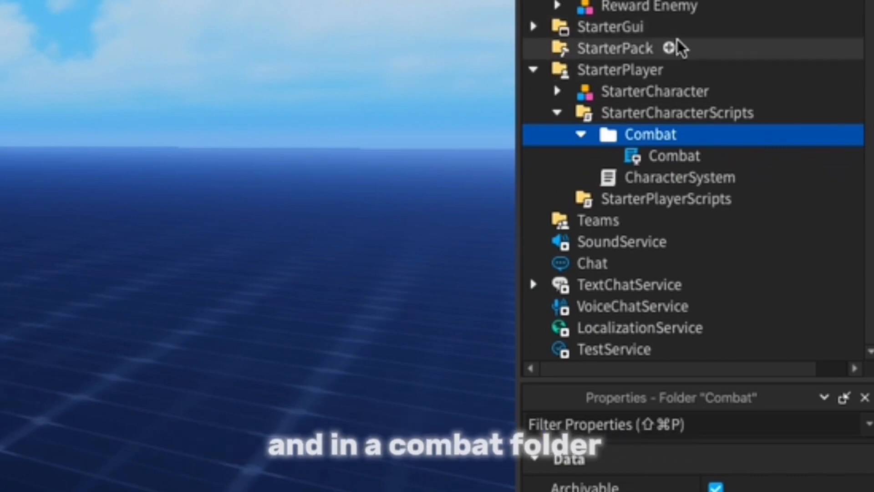
left_click(668, 48)
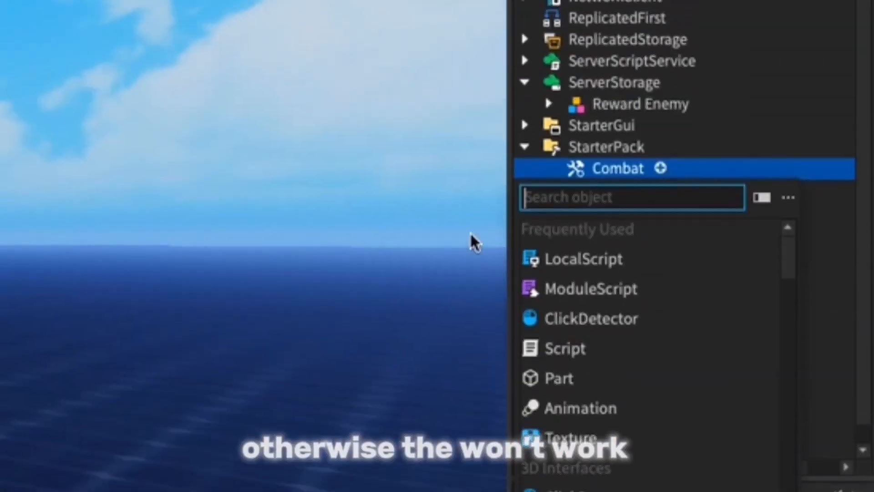
mouse_move(834, 172)
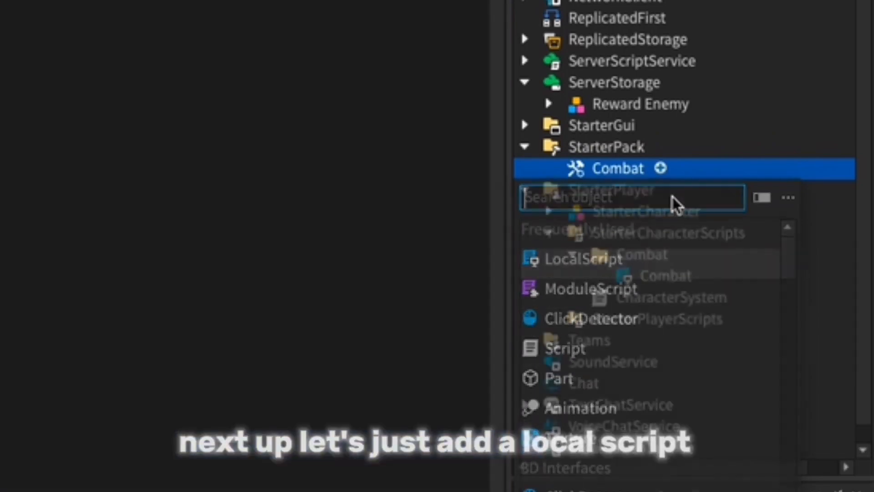
- Add a LocalScript to the Combat tool, rename it Activate, and start its first line
left_click(582, 259)
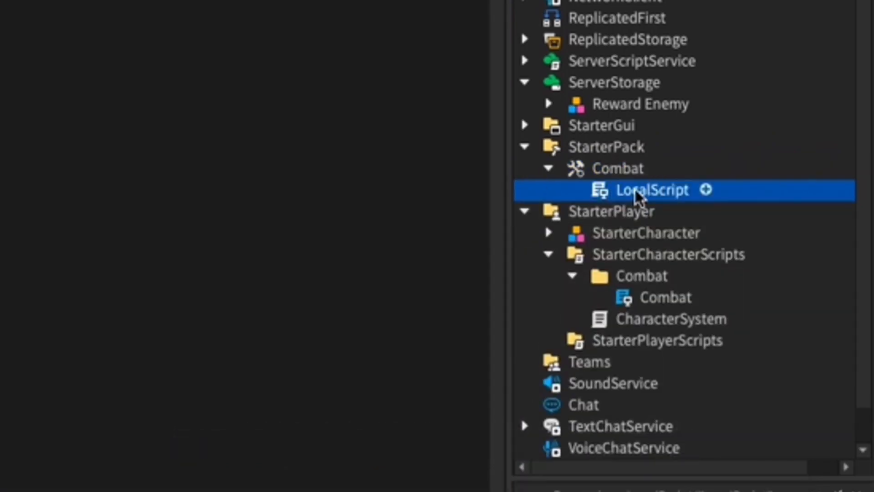
double_click(653, 189)
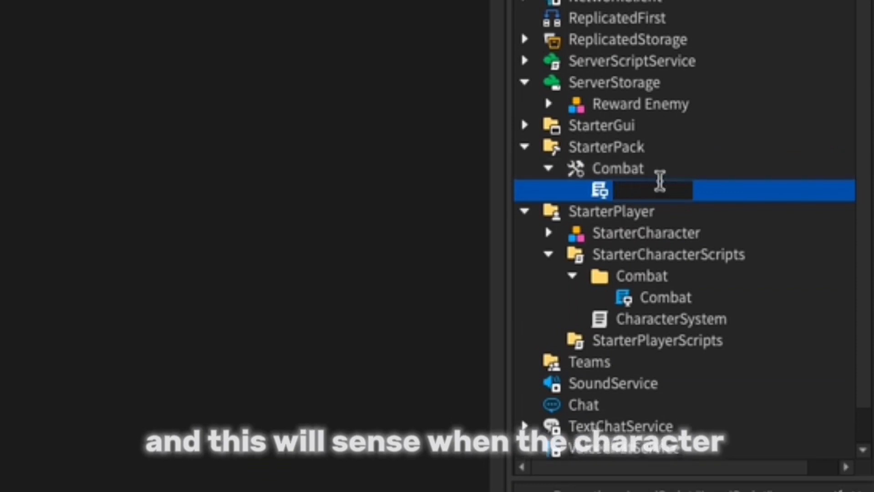
type("Charac")
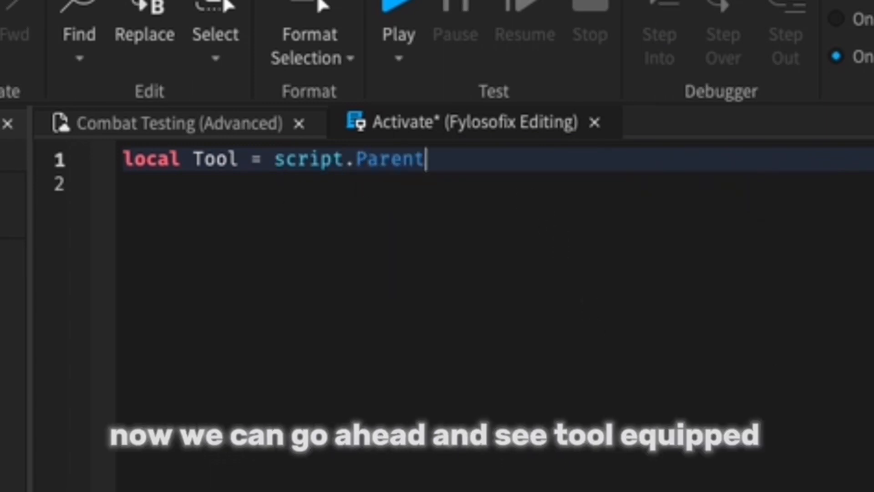
- Write a Tool.Equipped handler setting local Character = Tool.Parent, dropping the trial Players lines
type("Tool.Equipped:Connect(function(")
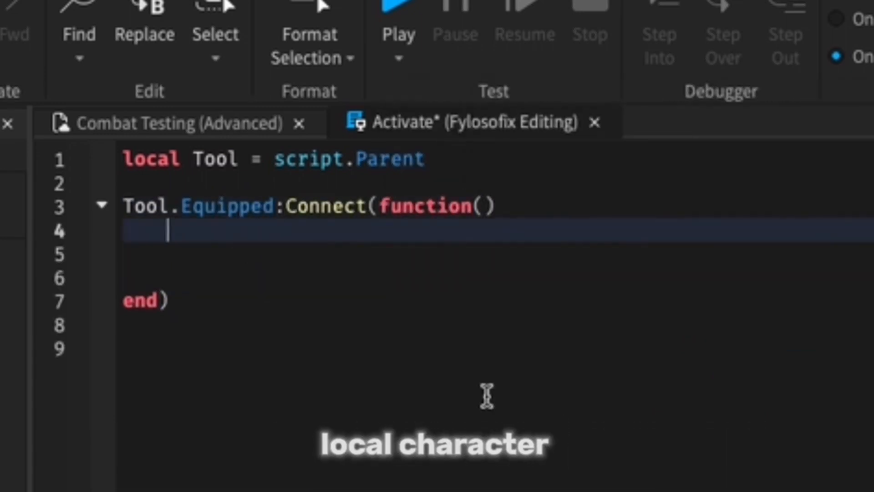
type("local Character =")
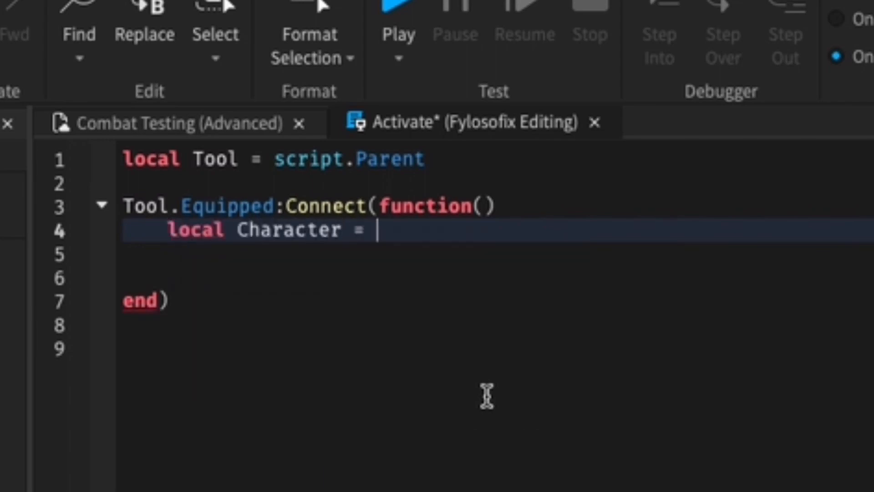
type("Tool.Parent")
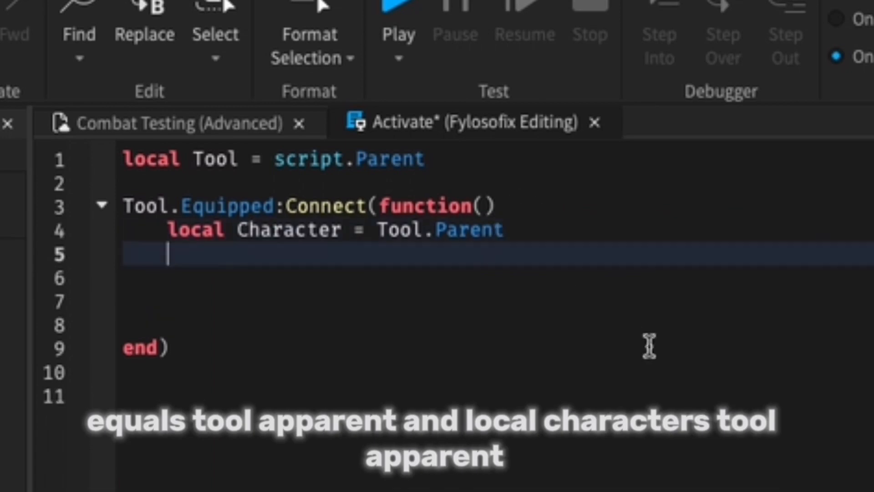
type("local Players = game:GetService(\"")
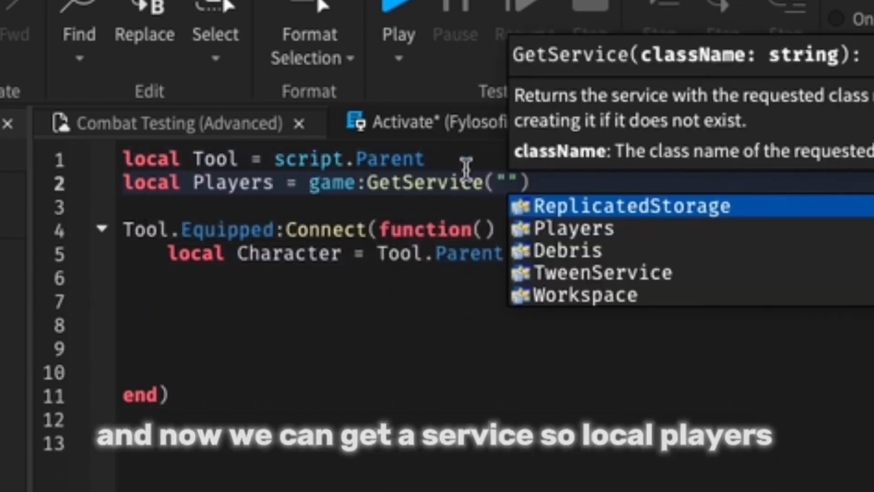
type("Players")
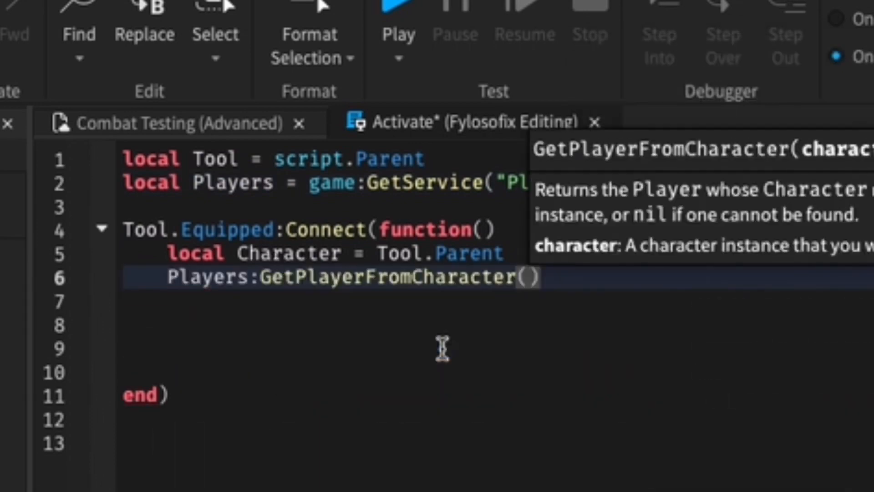
type("Character")
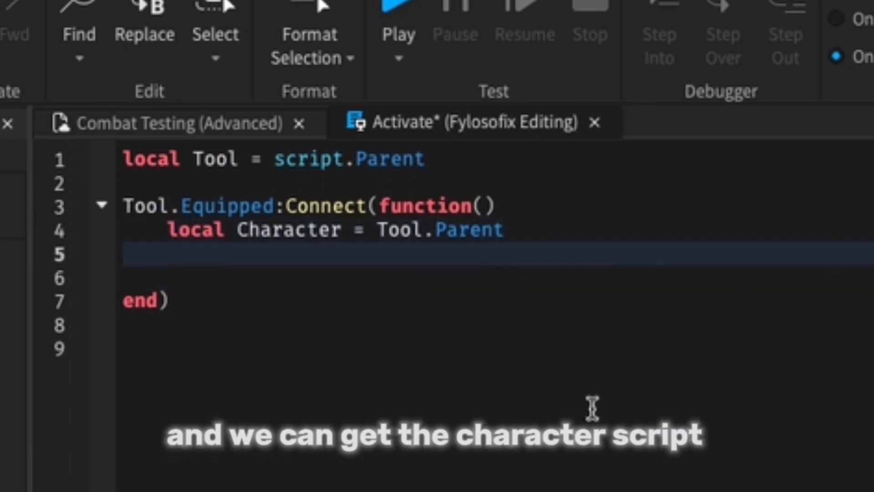
- Get Combat via WaitForChild, set Combat.Combat.Disabled = true, and declare a top-level local Character
type("Character.")
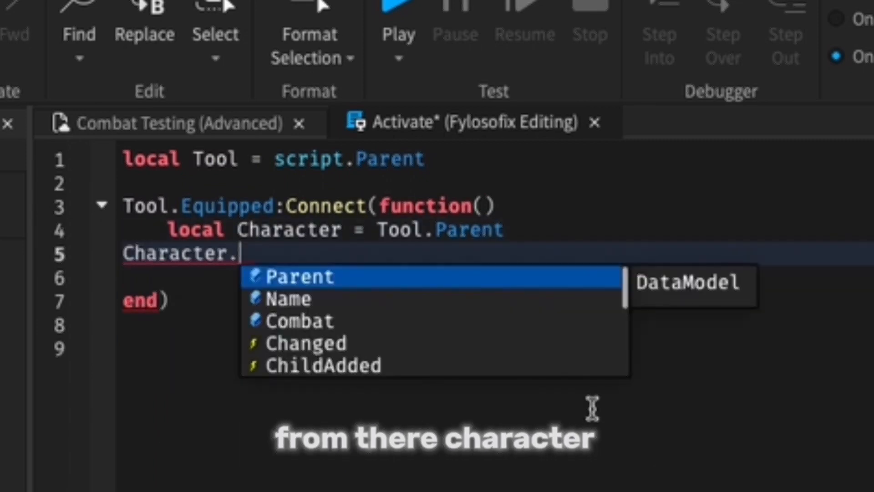
type("l")
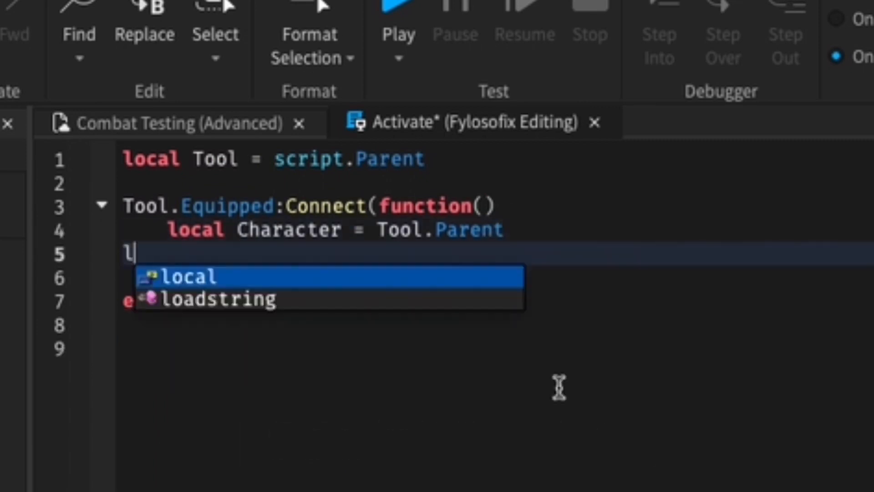
type("ocal Combat = Character")
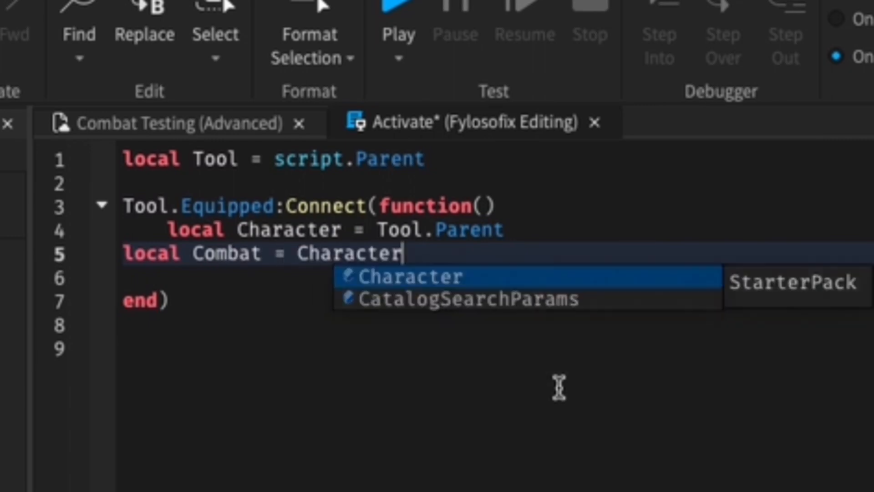
type(":WaitForChild(\"\")")
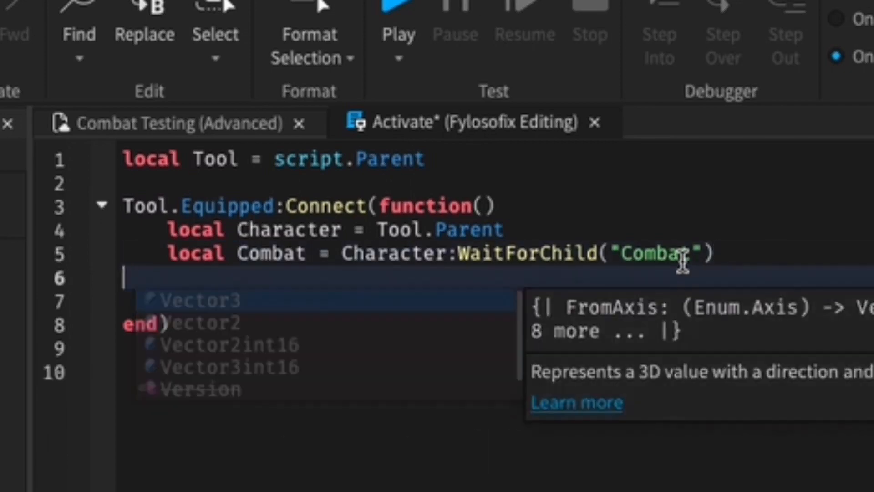
type("Combat.Combat.")
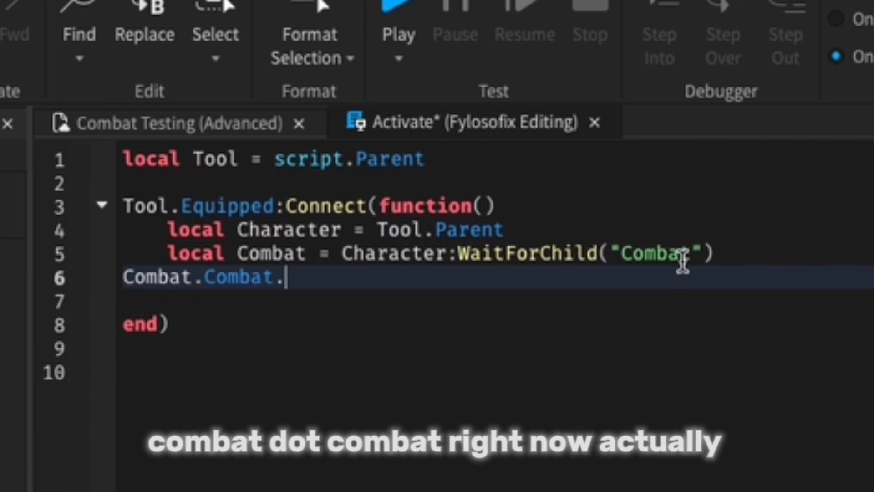
type("Disabled = true")
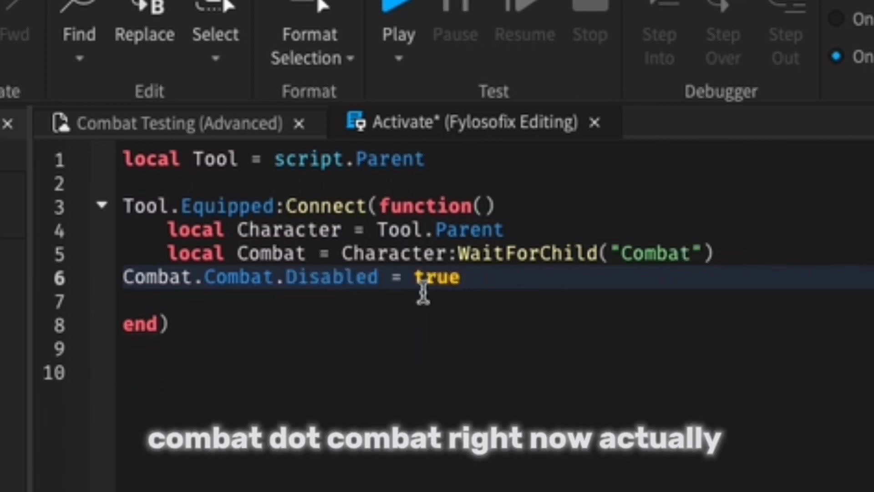
type("local")
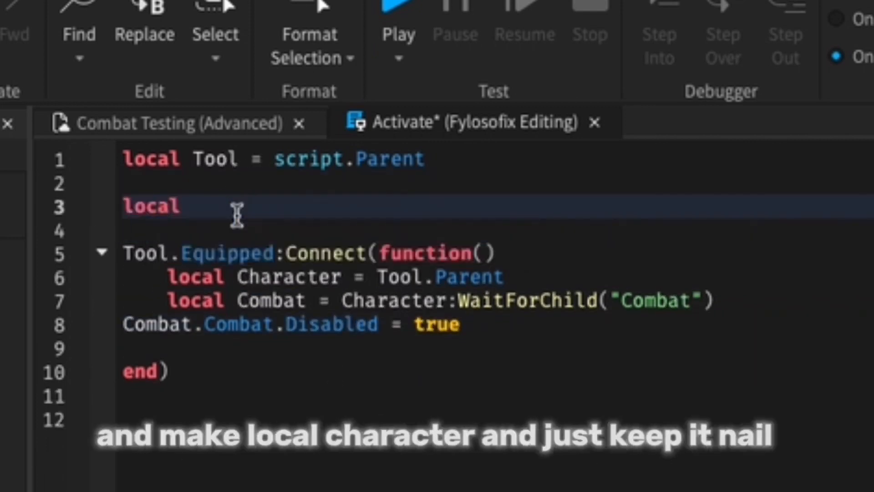
type("Character")
left_click(495, 396)
type("Tool.Unequipped:Connect(function(")
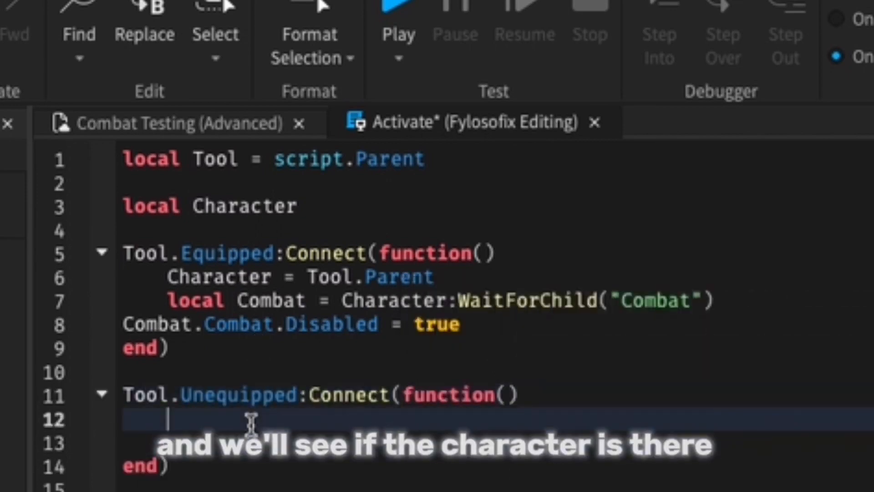
- Add 'if Character ~= nil then' to Unequipped and change Equipped's Disabled value to false
type("if Character ~=")
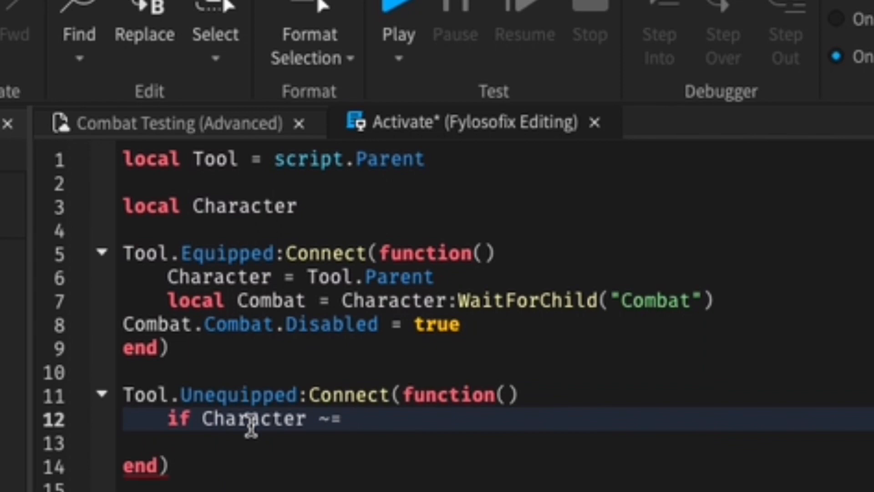
type("nil then")
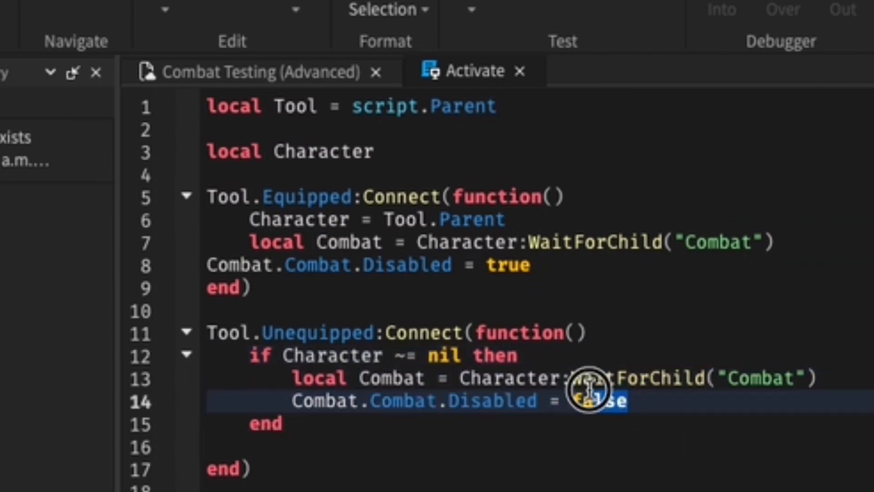
type("fa")
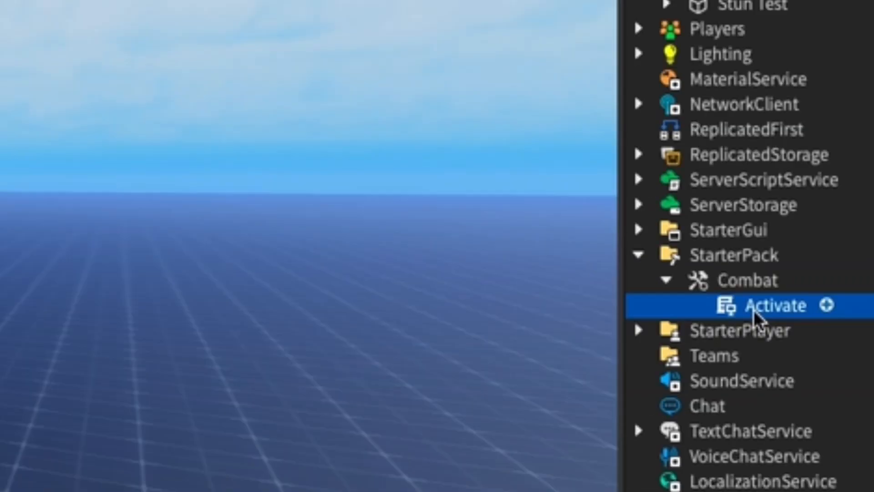
- Reopen the Activate script and type 'if Character:' on a new line 7
double_click(775, 305)
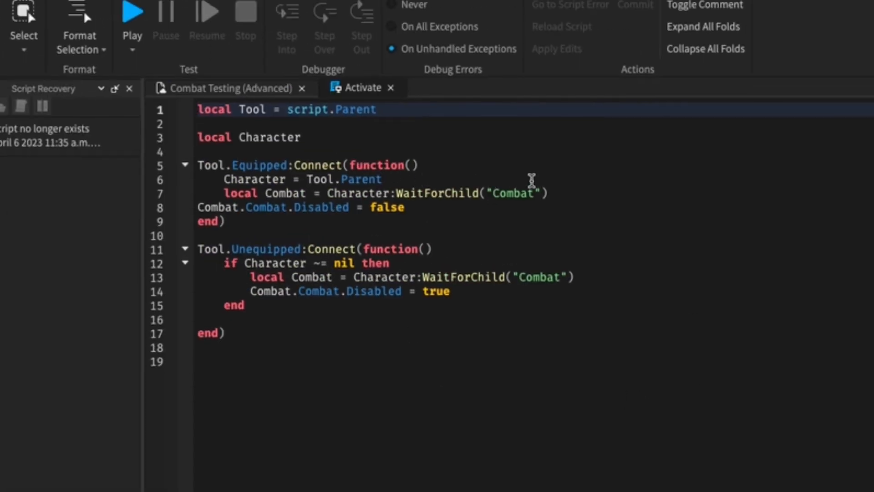
mouse_move(465, 171)
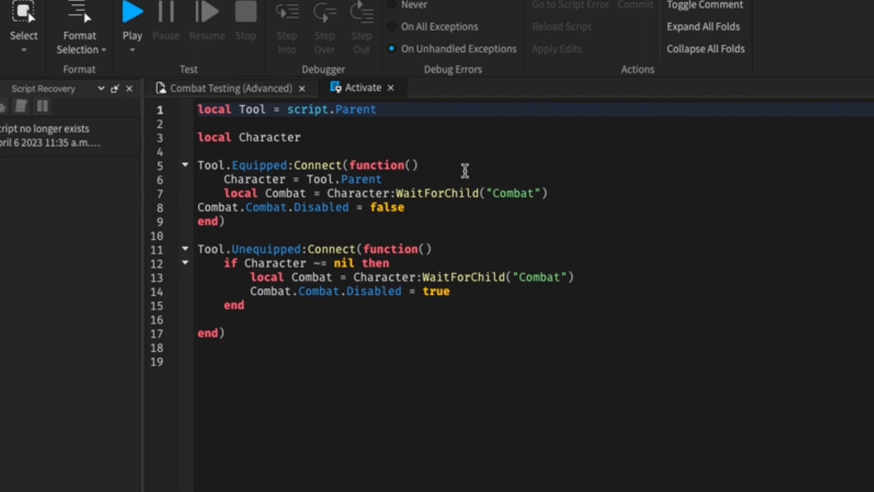
mouse_move(441, 175)
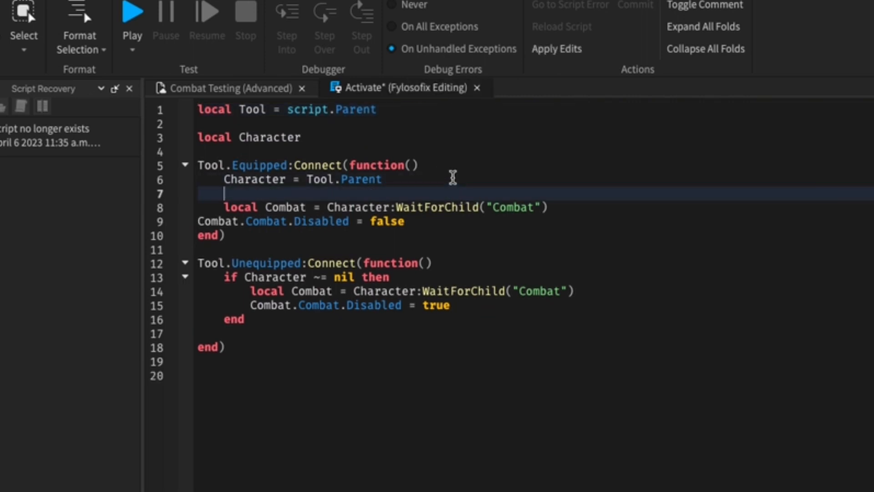
type("if Character:")
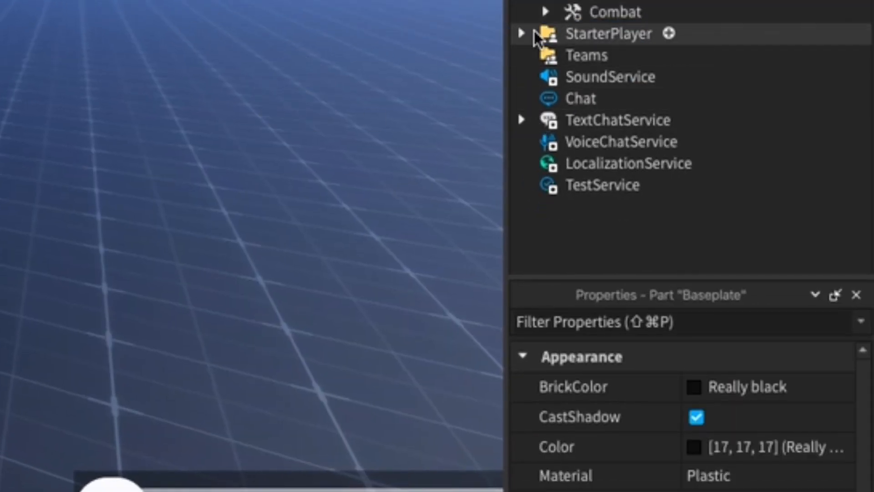
- Open CharacterSystem from StarterCharacterScripts and start renaming the StarterPack Combat tool to Fists
left_click(521, 33)
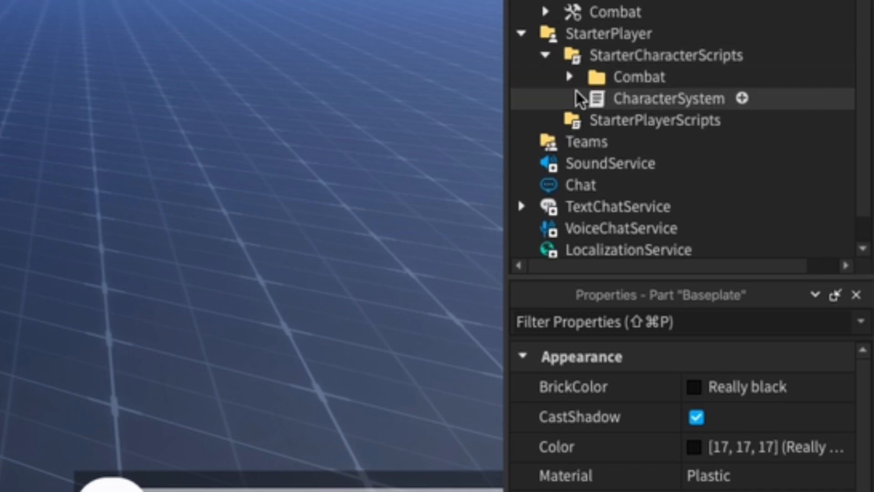
left_click(668, 99)
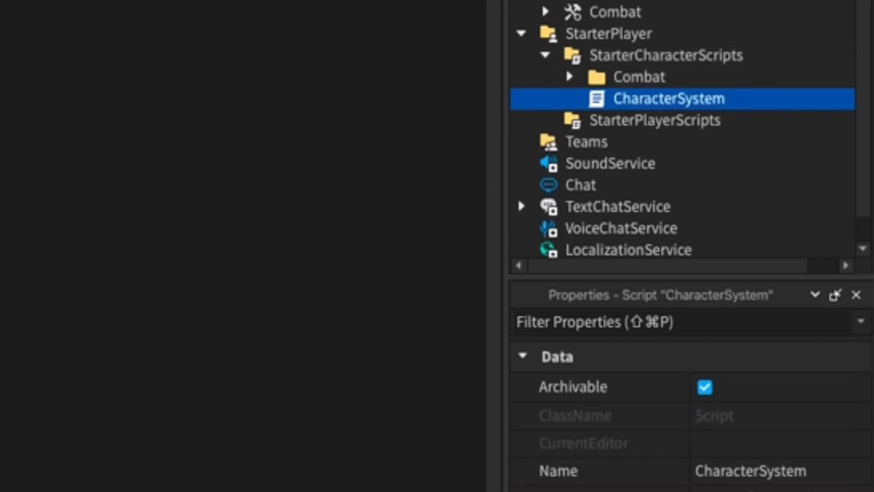
double_click(668, 99)
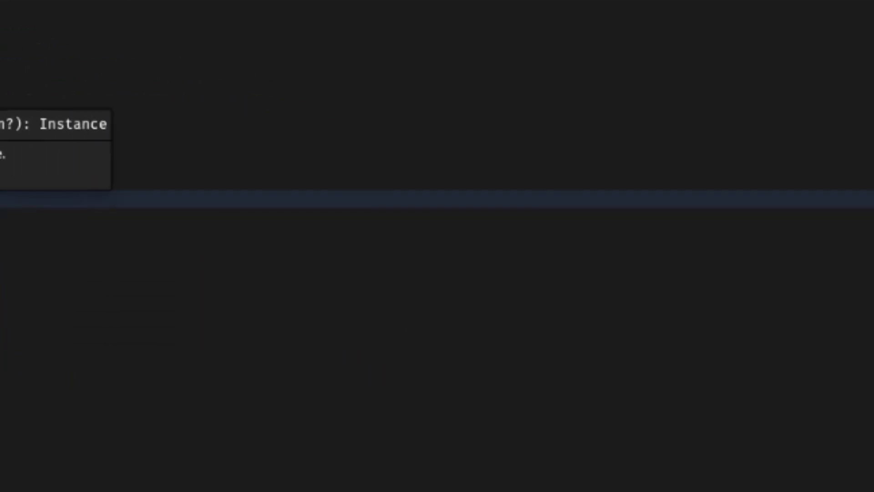
right_click(655, 180)
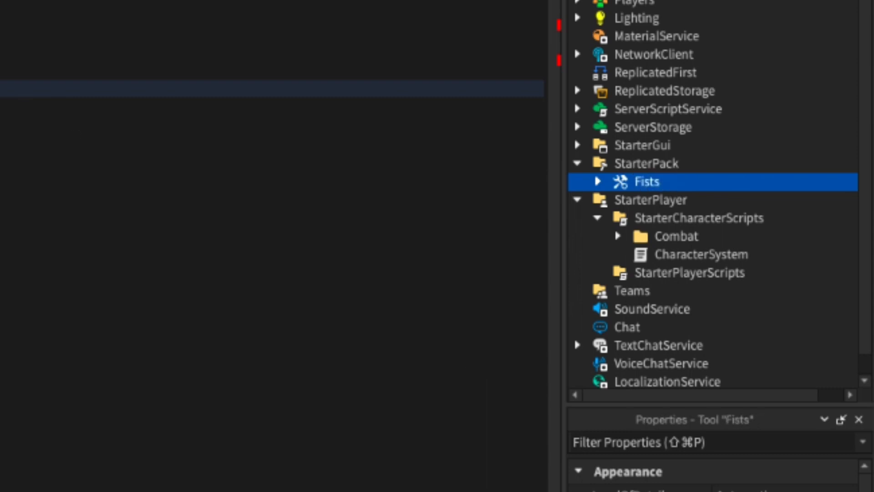
- Wrap CharacterSystem's stun lines in 'if Character:FindFirstChild("Fists") then', close the script, and playtest
left_click(676, 236)
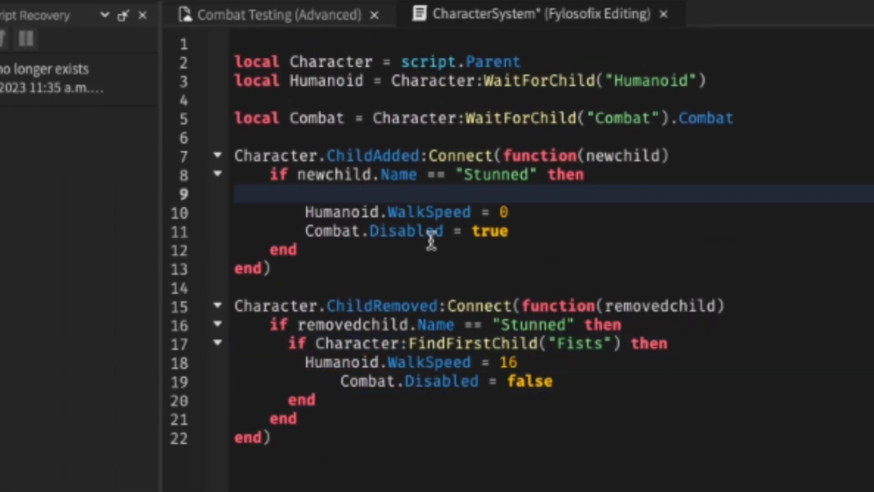
type("if Character\"")
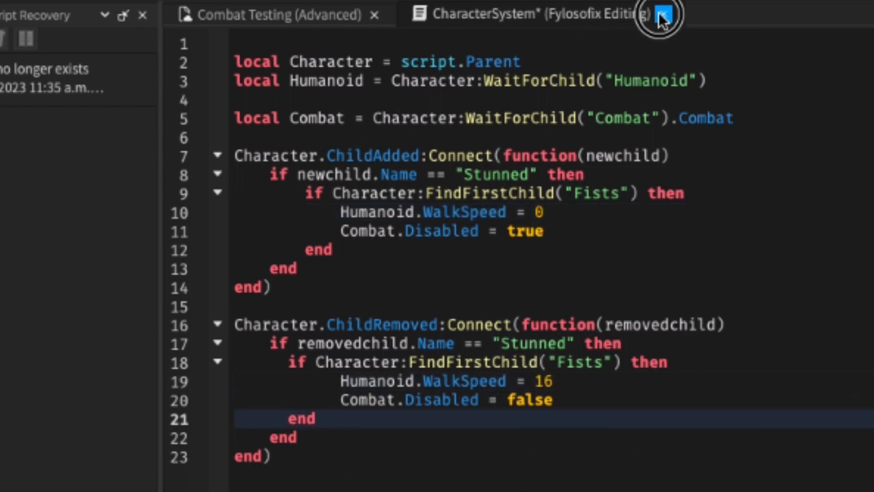
left_click(663, 15)
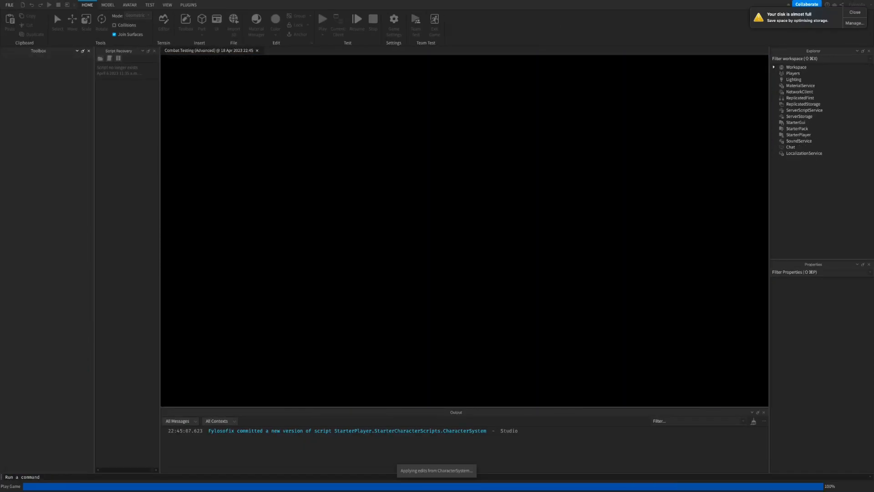
left_click(323, 18)
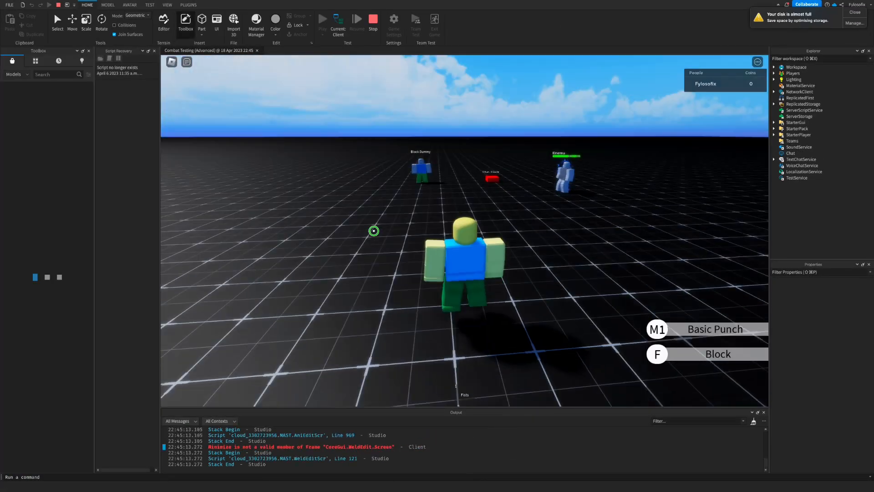